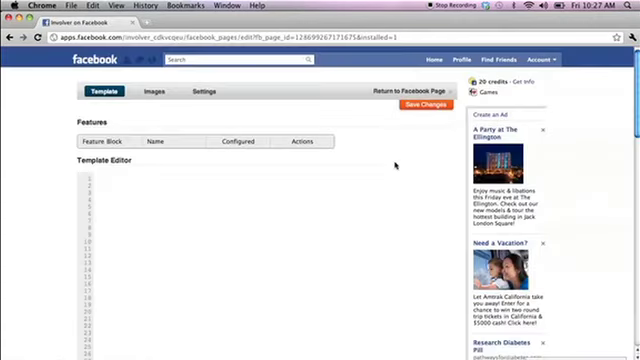
Begin the twitter_feed SML block with a <ul> list looping over twitter_feed.tweets
type("{% %")
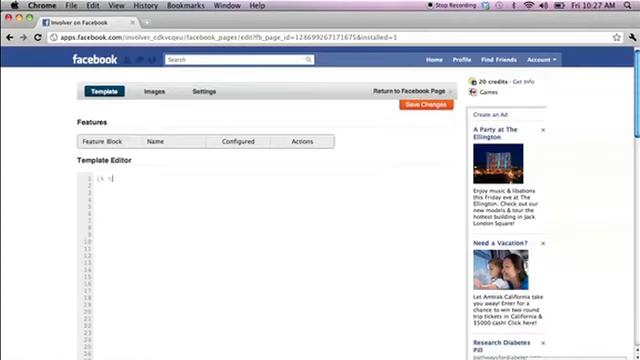
type("twitter_feed")
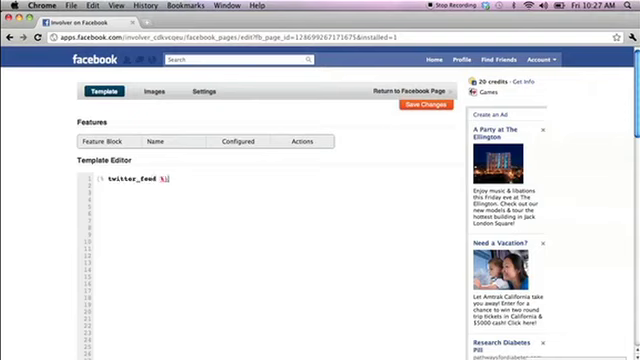
type("<ul>")
type("{% for tweet in")
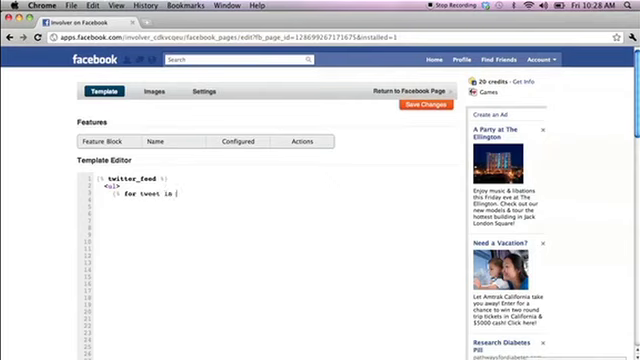
type("twitter_feed.tweets %")
left_click(280, 224)
type("<p")
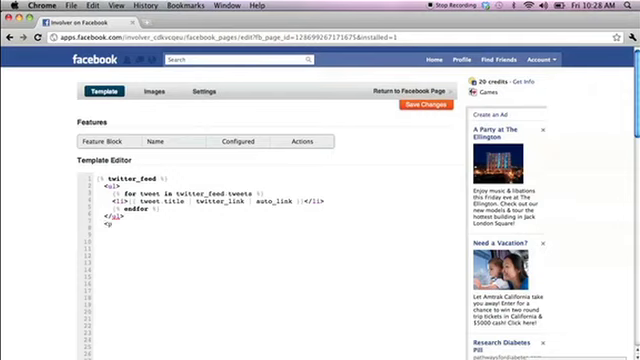
Add a 'more' link to twitter_feed.twitter_user_home and save the template
type("class=\"more\">")
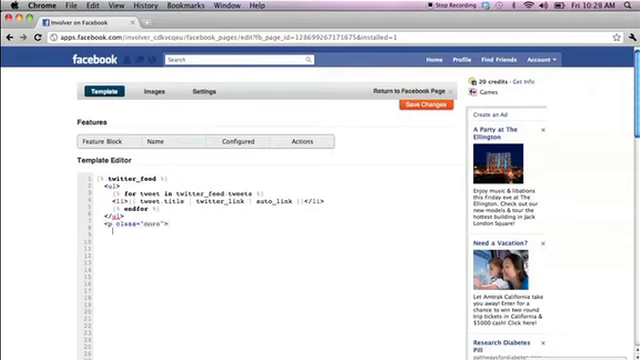
type("<a href=\"{{ %")
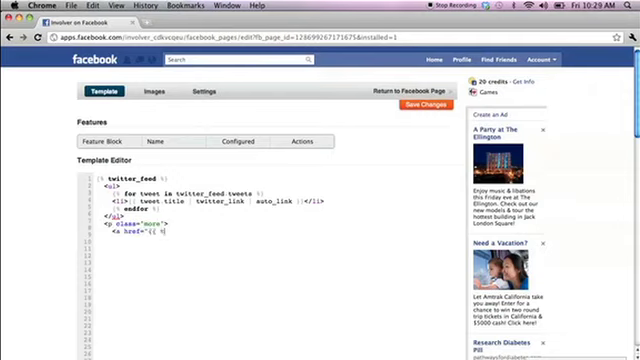
type("twitter_feed.twitter_user_home }}\">see more</a>")
type("{% endtwitter_feed %}")
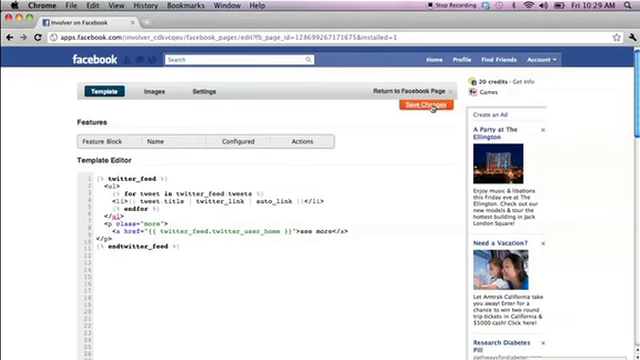
left_click(428, 104)
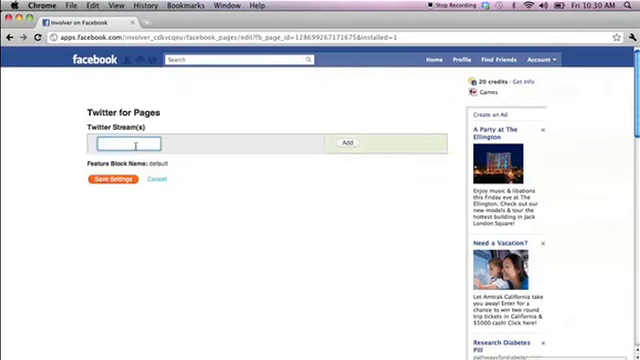
Enter 'involver' as the Twitter stream name
type("involver")
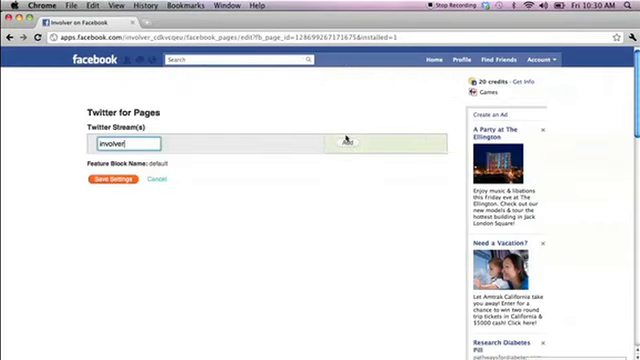